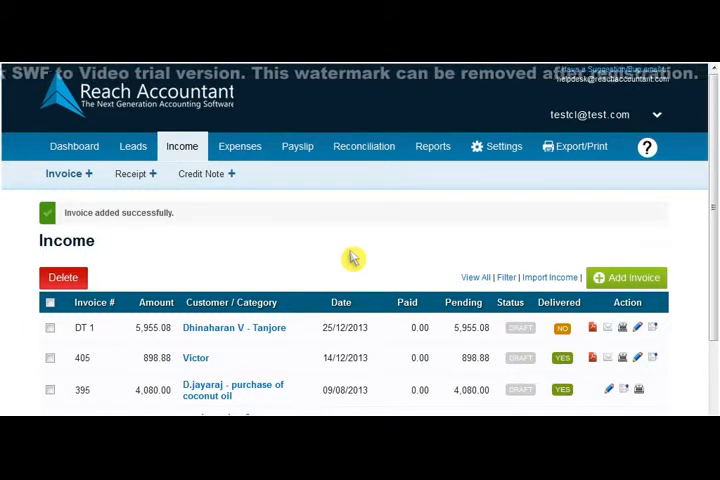
pyautogui.click(626, 276)
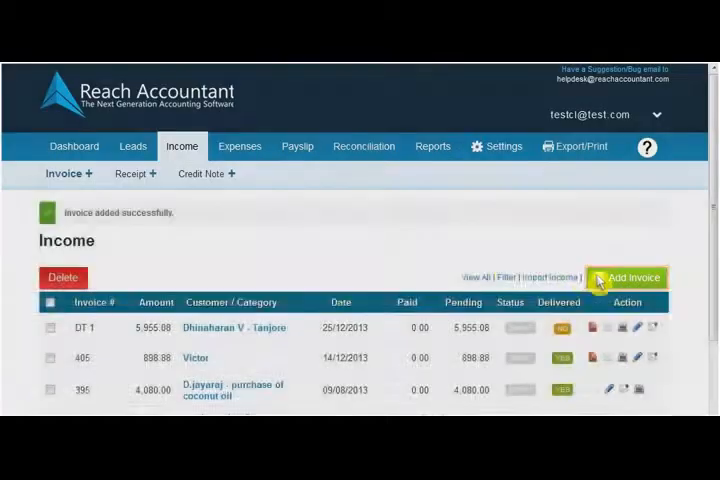
pyautogui.click(628, 276)
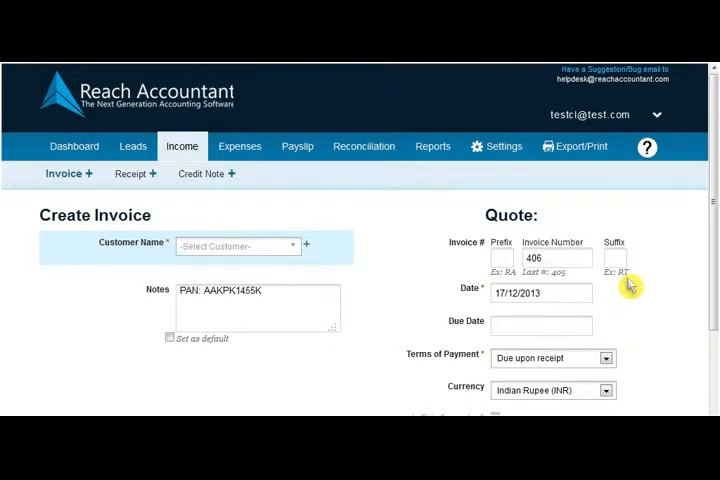
pyautogui.click(236, 246)
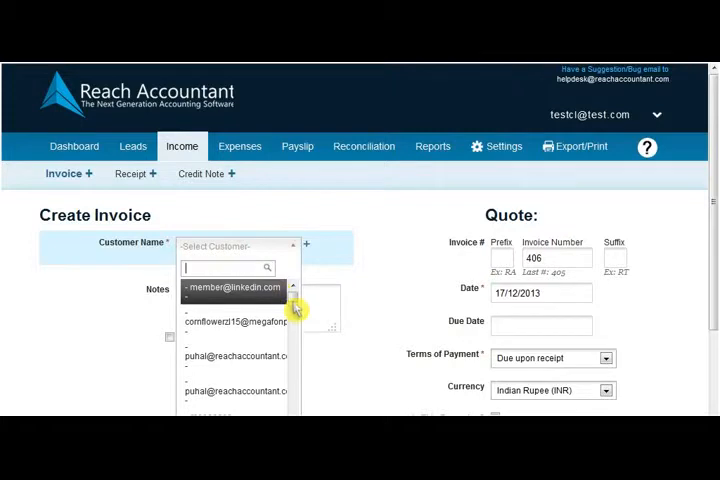
pyautogui.click(236, 288)
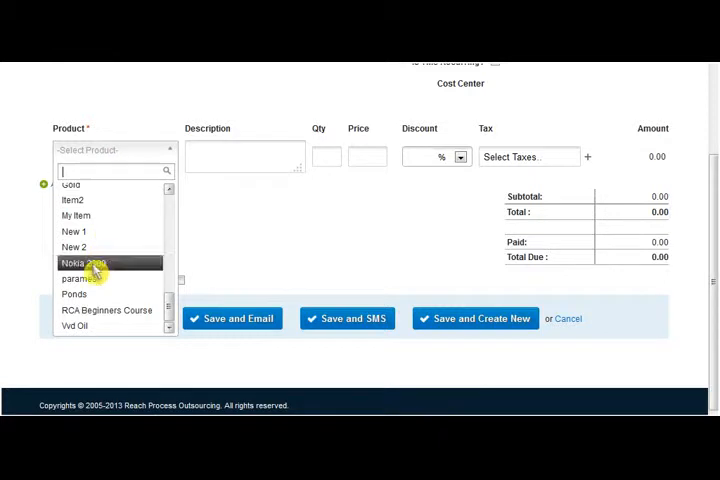
pyautogui.click(84, 262)
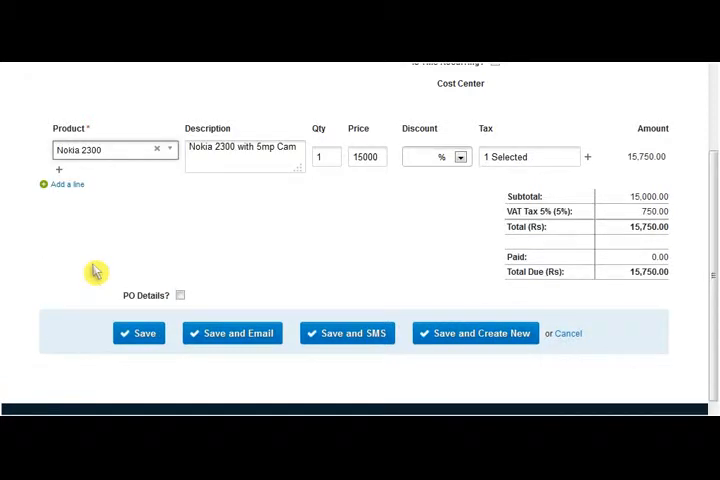
pyautogui.moveTo(148, 256)
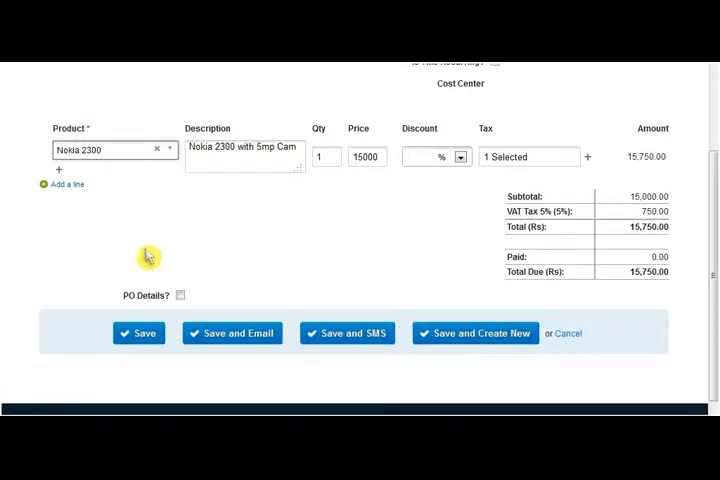
pyautogui.click(436, 156)
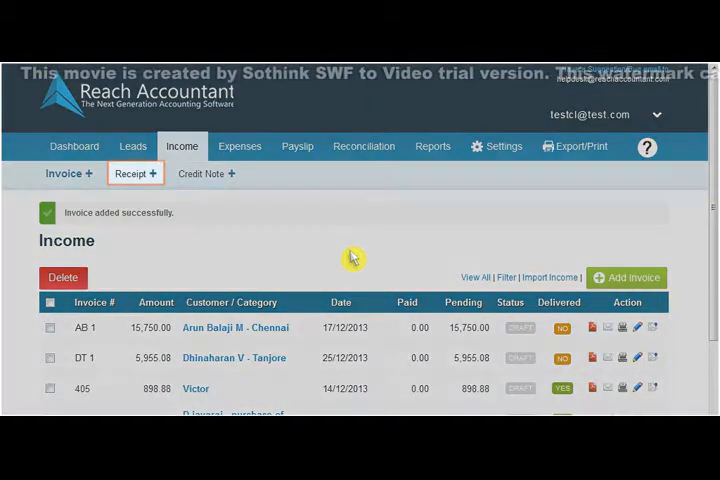
# Start a receipt dated 27/12/2013 paid through CANARA BANK under the Sales category
pyautogui.click(136, 172)
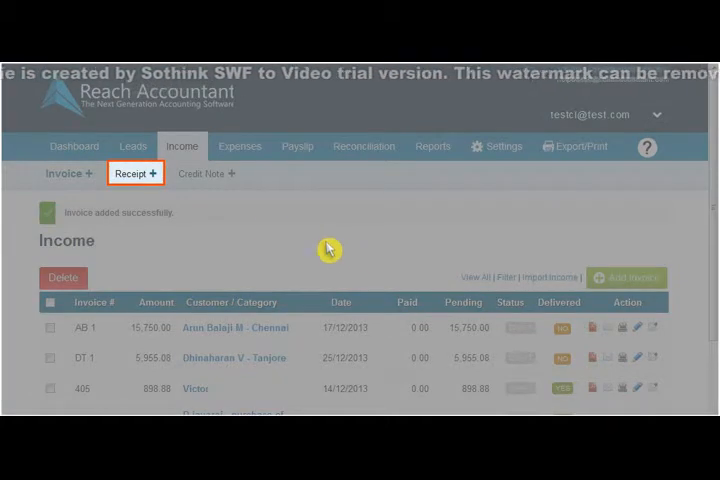
pyautogui.click(130, 172)
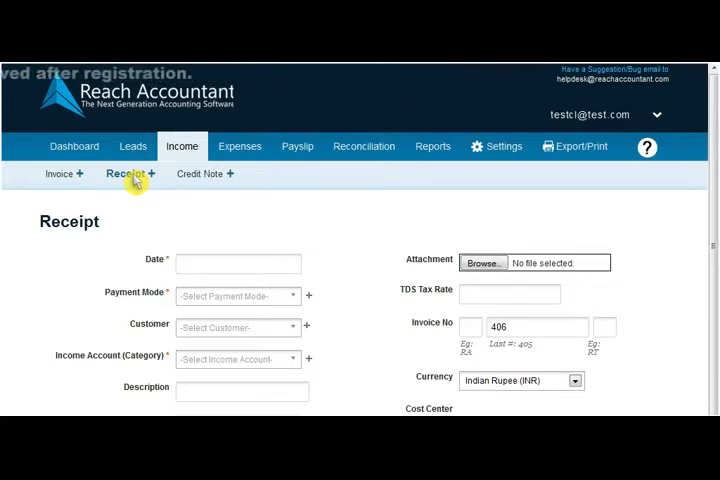
pyautogui.click(238, 264)
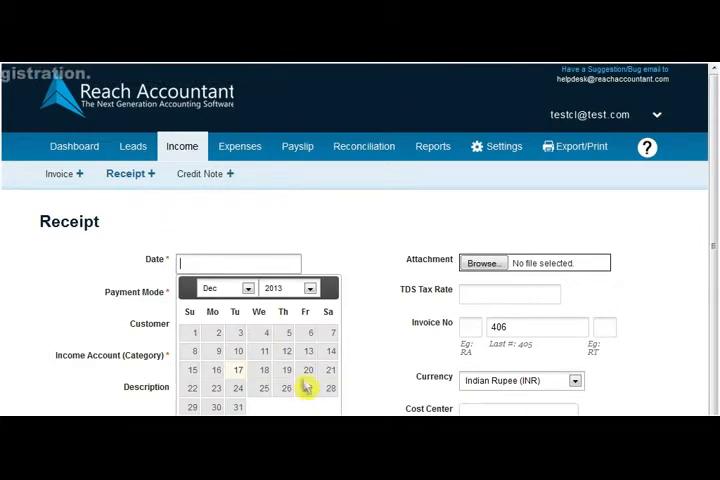
pyautogui.click(308, 388)
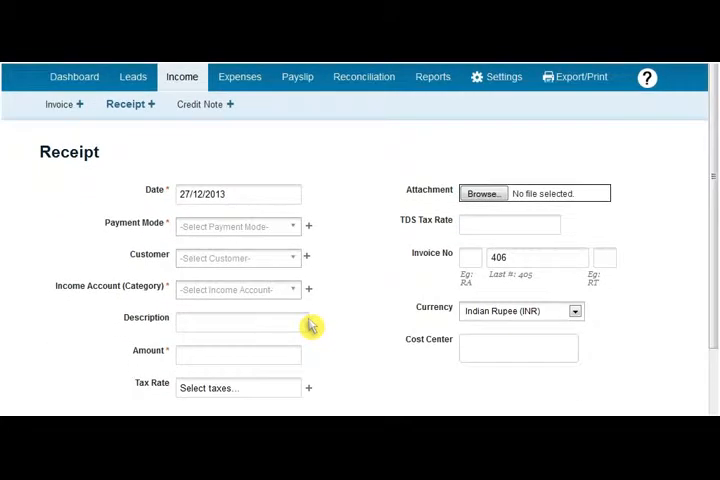
pyautogui.click(236, 226)
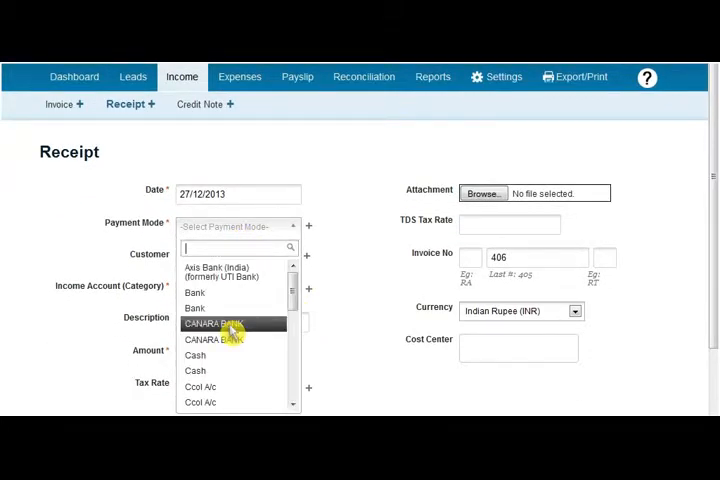
pyautogui.click(212, 324)
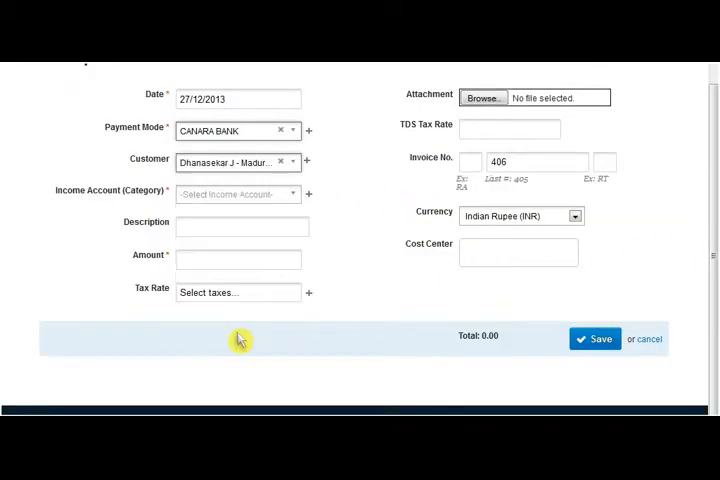
pyautogui.click(236, 194)
pyautogui.write('Full Payment')
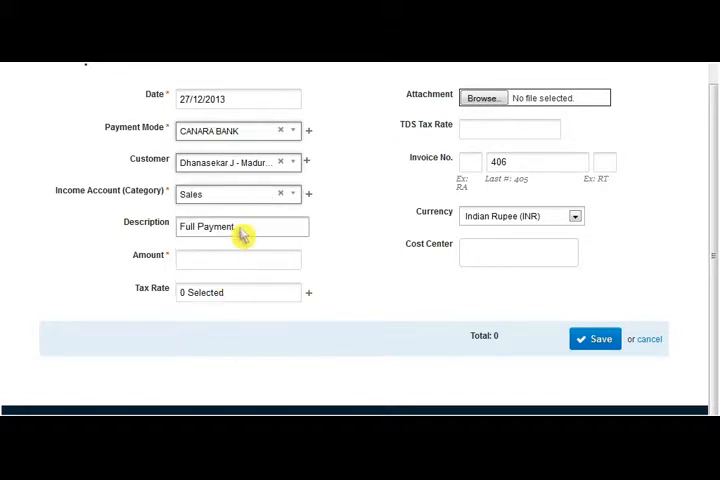
pyautogui.moveTo(236, 260)
pyautogui.write('32000')
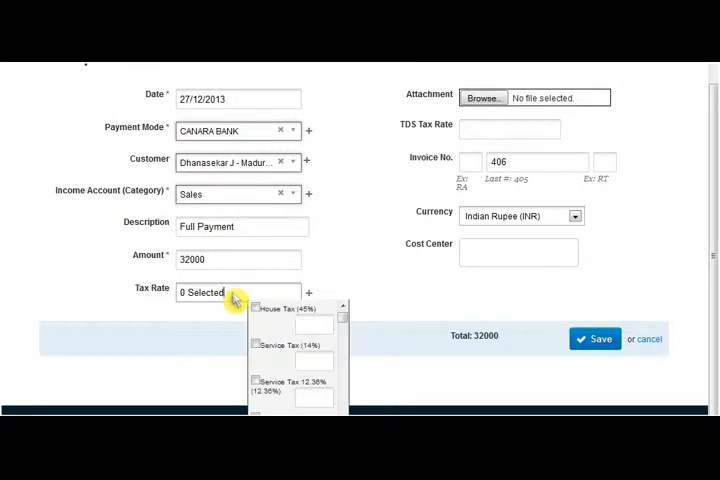
# Apply tax to the 32000 amount, save the receipt (total 35,955.20) and start a fresh blank receipt
pyautogui.click(256, 308)
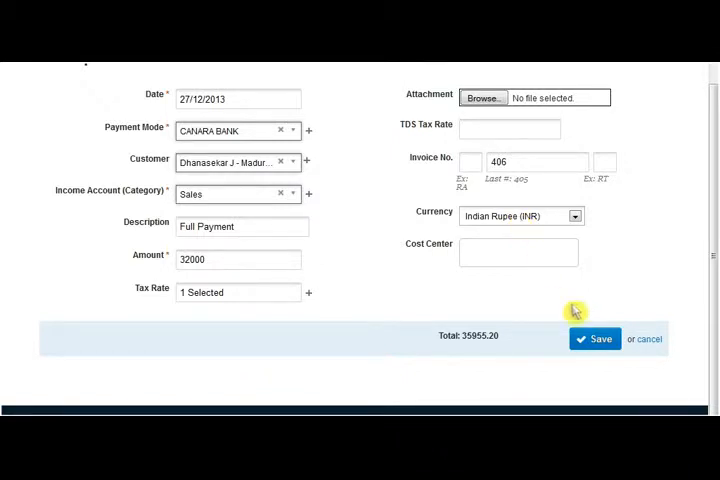
pyautogui.click(594, 338)
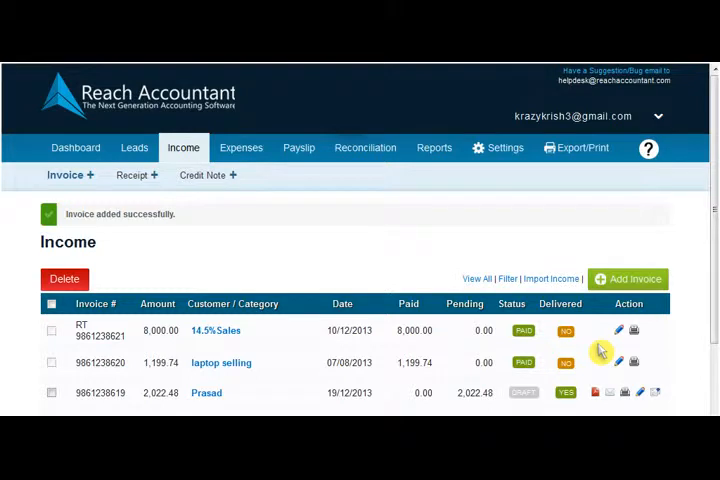
pyautogui.click(132, 176)
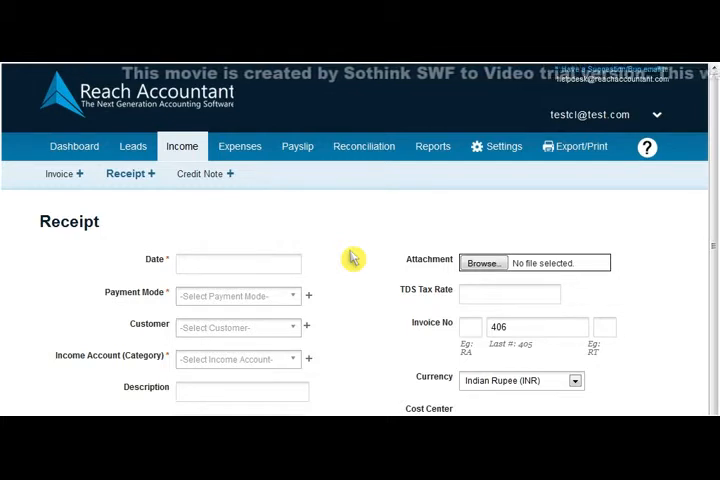
# Start credit note RA 1 for Chandarlal - Mumbai dated 31/12/2013 from the credit notes list
pyautogui.click(200, 172)
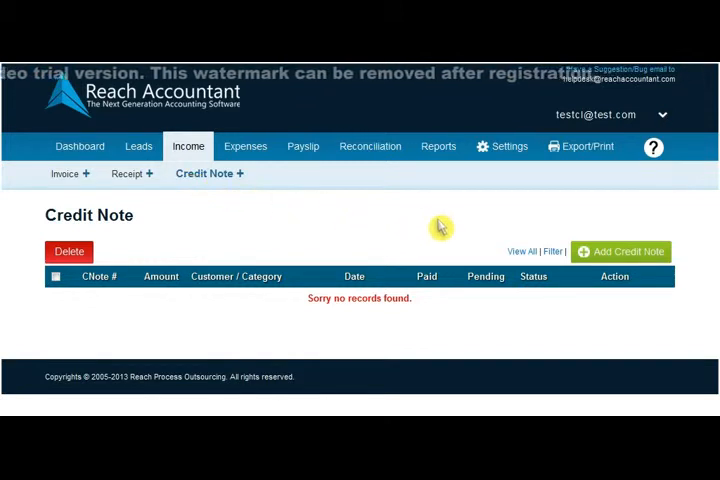
pyautogui.click(624, 252)
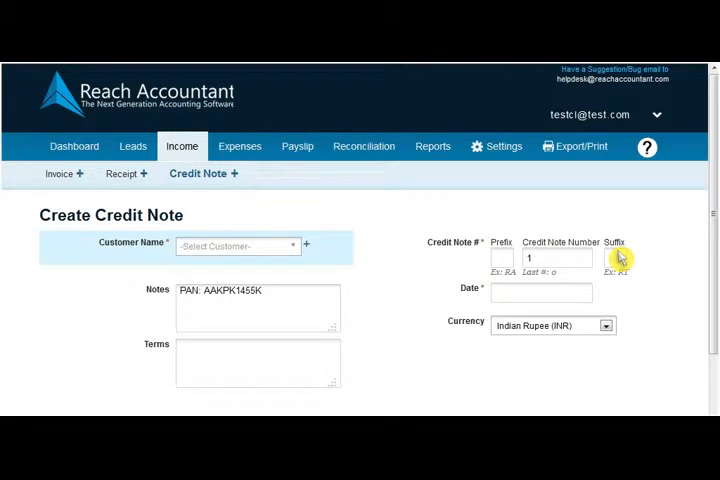
pyautogui.scroll(-3)
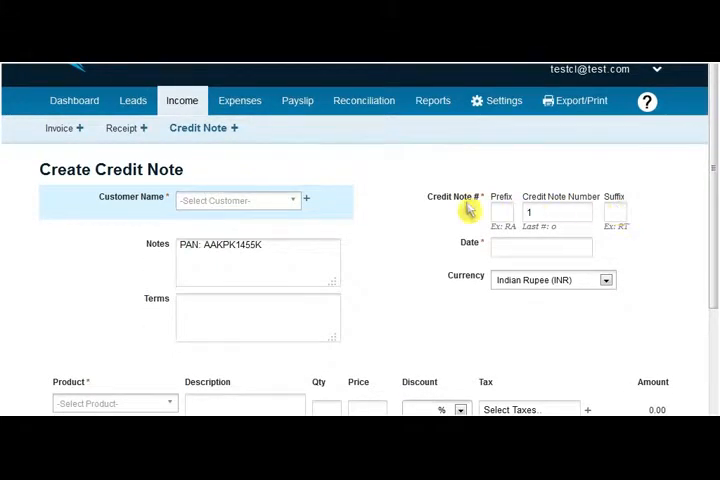
pyautogui.click(236, 200)
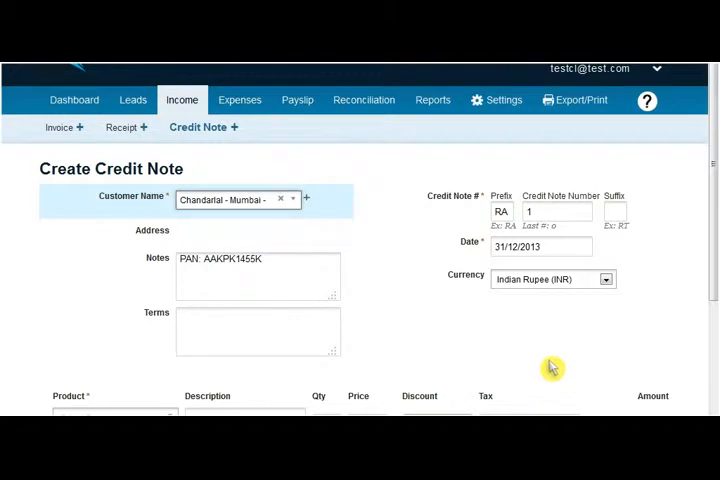
pyautogui.moveTo(710, 284)
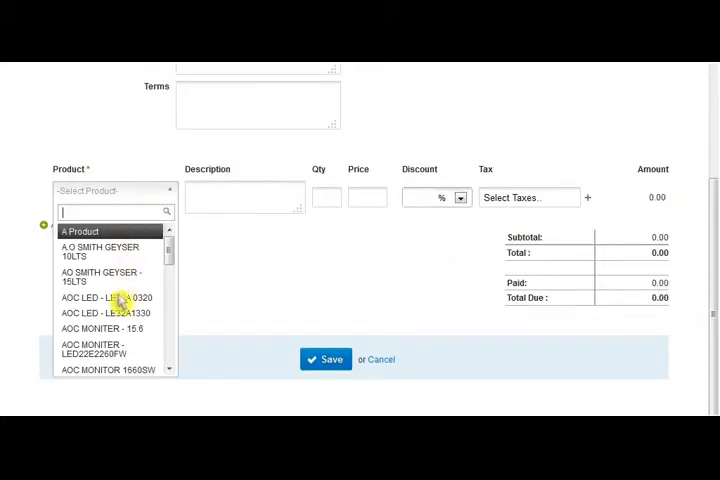
# Add the AOC LED monitor at 3500 with a flat discount and VAT, save the credit note and return to the income list
pyautogui.click(92, 348)
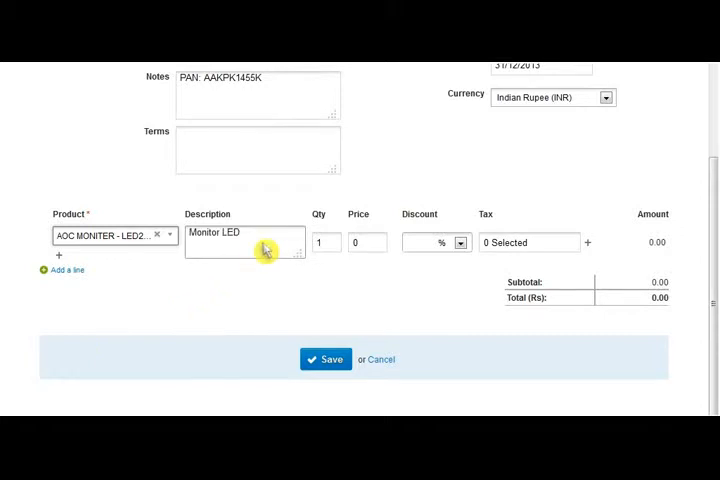
pyautogui.write('3500')
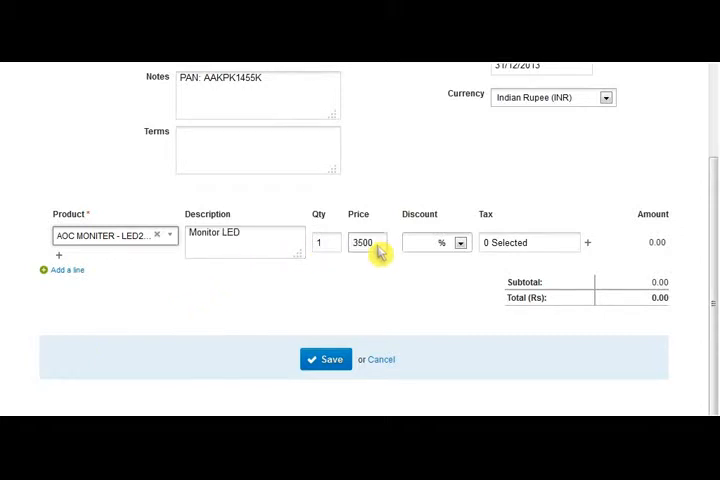
pyautogui.click(458, 242)
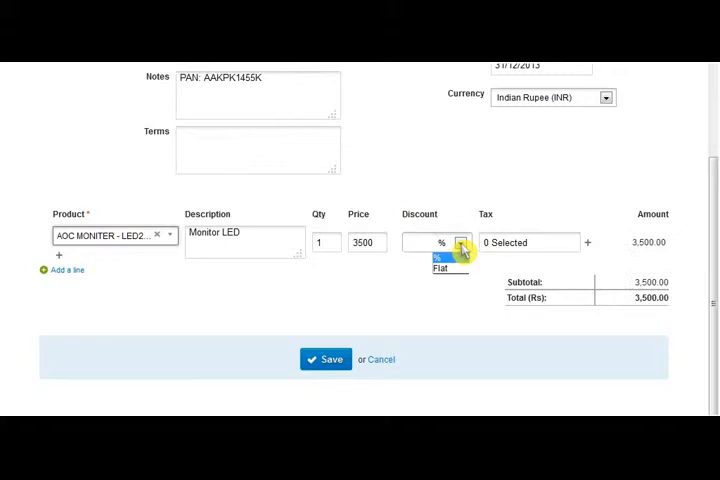
pyautogui.click(440, 268)
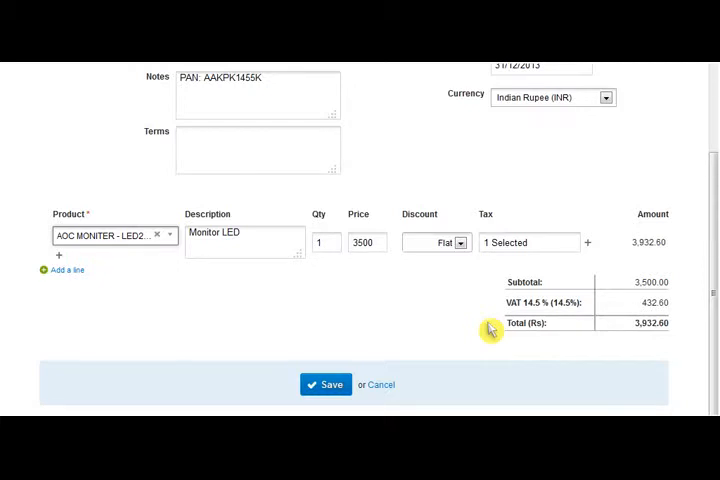
pyautogui.click(328, 384)
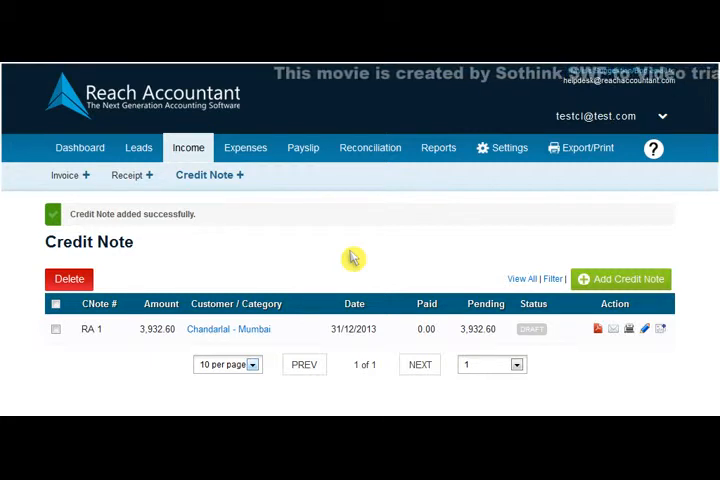
pyautogui.click(182, 148)
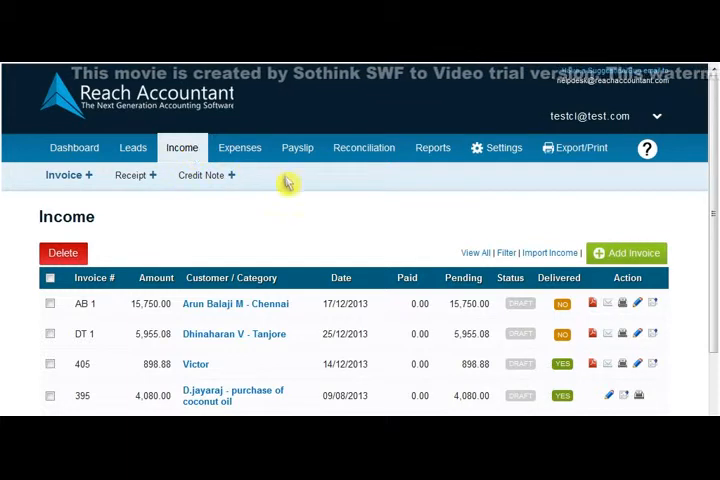
# Attach the 'Sale Income of Reach' Excel file on the Import Income page
pyautogui.click(548, 252)
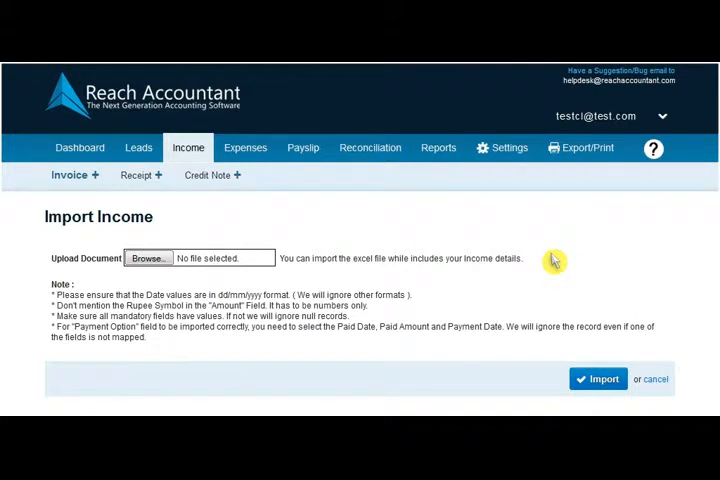
pyautogui.click(148, 258)
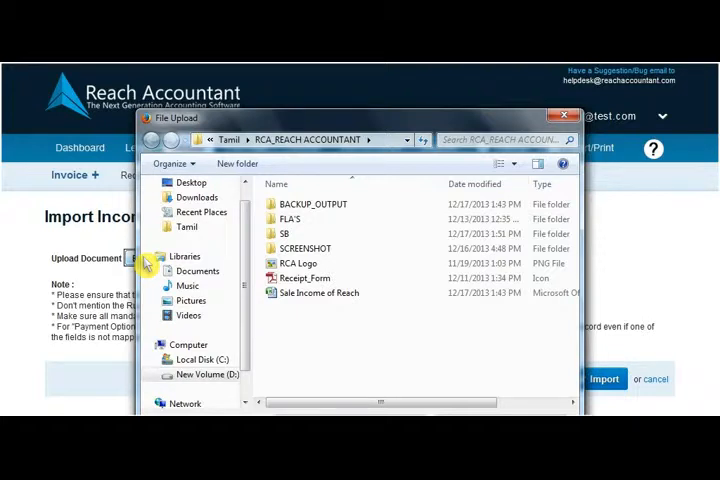
pyautogui.click(318, 292)
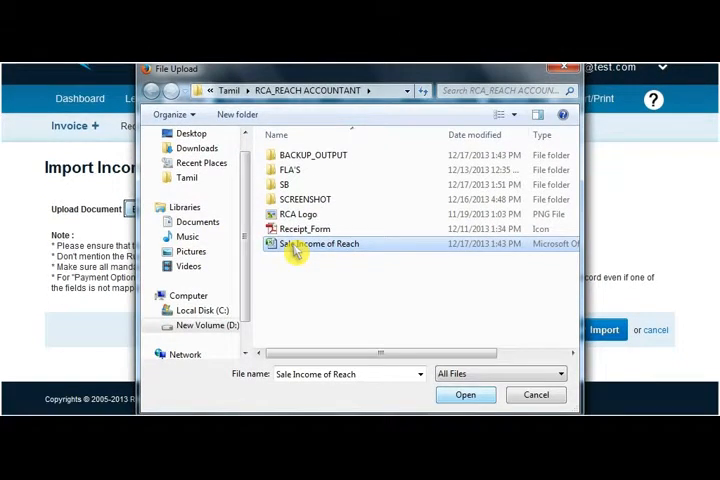
pyautogui.click(464, 394)
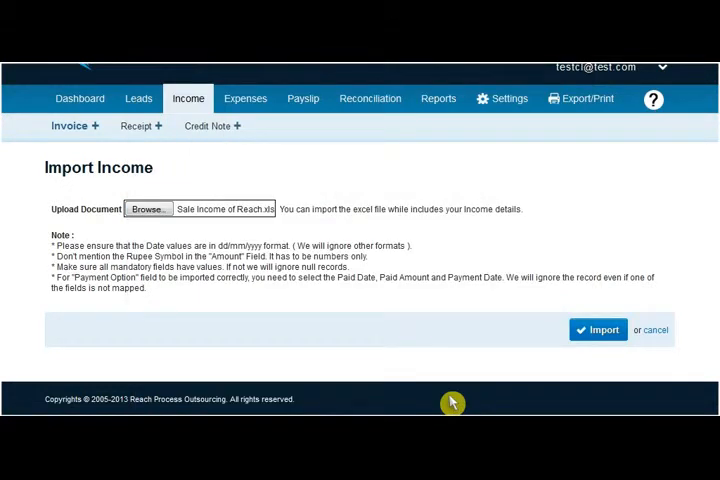
# Import the file and map its columns: Customer Name to bill recipient, Towards, Payment Mode (Col 11) and Percentage to TDS Amount
pyautogui.click(596, 330)
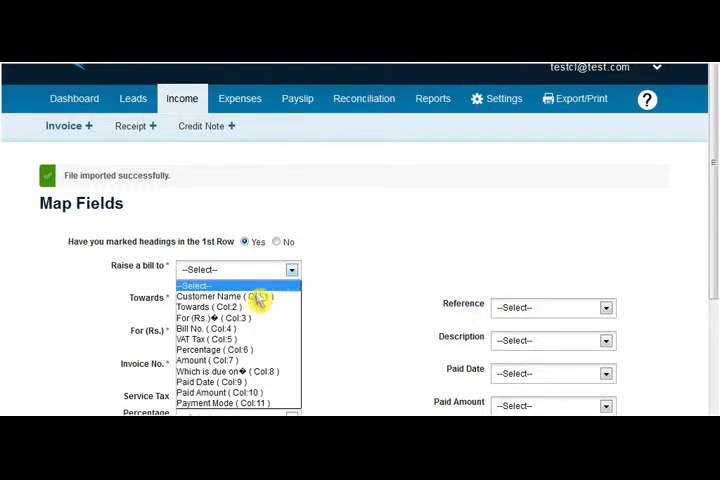
pyautogui.click(232, 296)
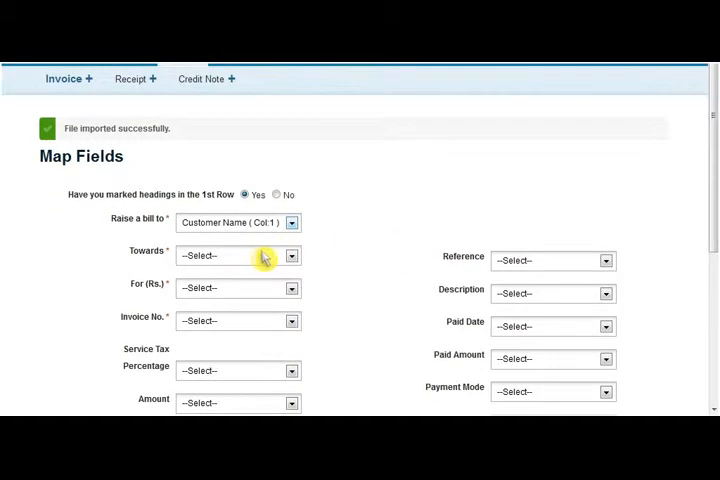
pyautogui.click(236, 256)
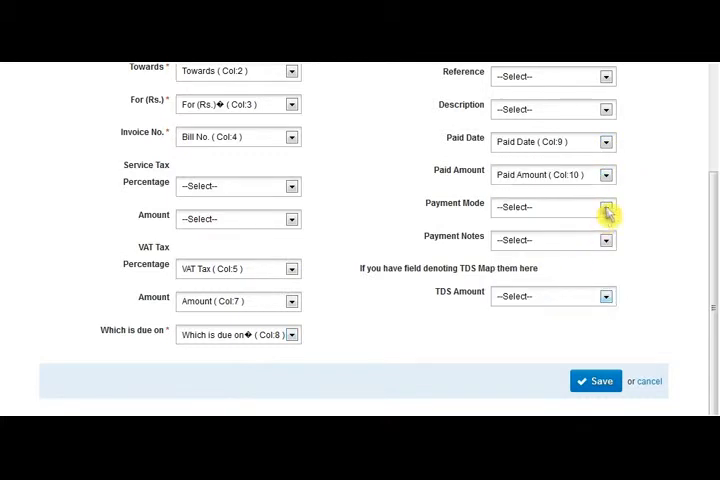
pyautogui.click(550, 208)
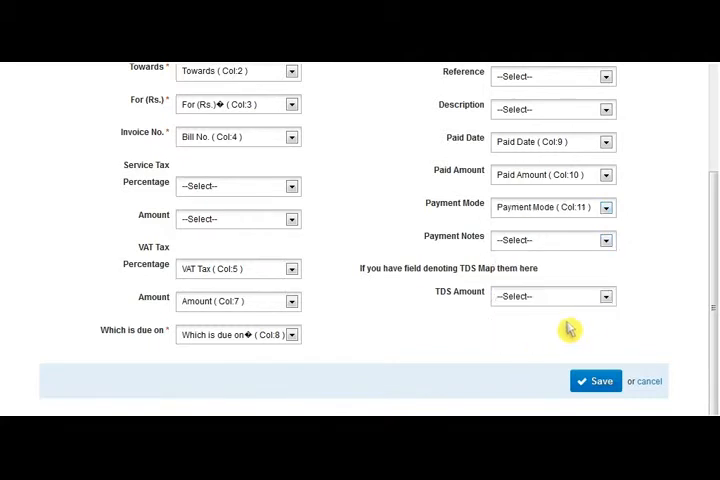
pyautogui.click(552, 296)
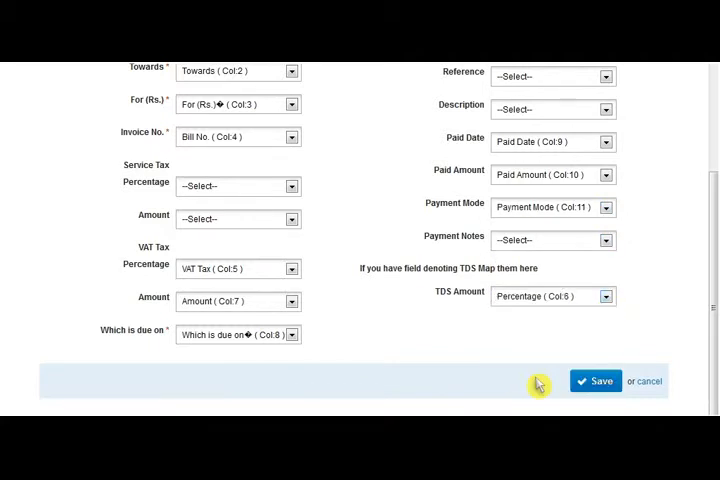